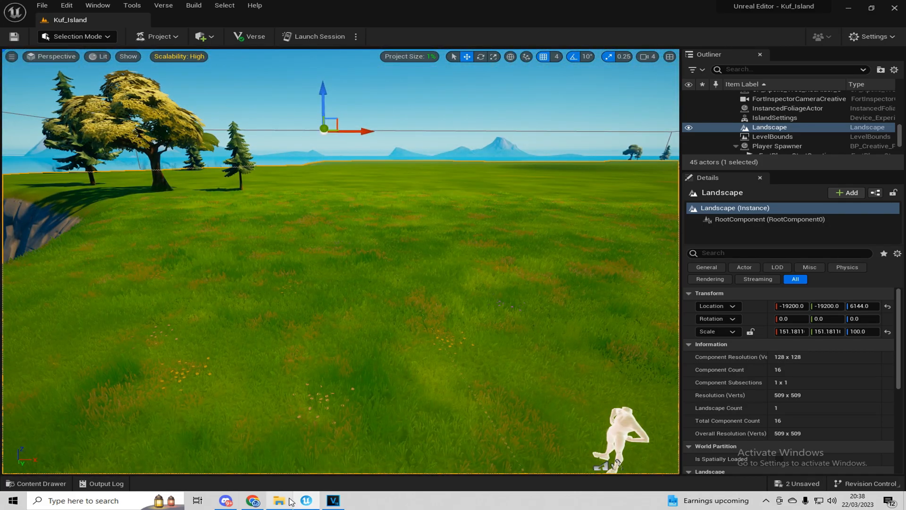
# Open the Content Drawer at the Kuf_Island Content folder
pyautogui.click(278, 500)
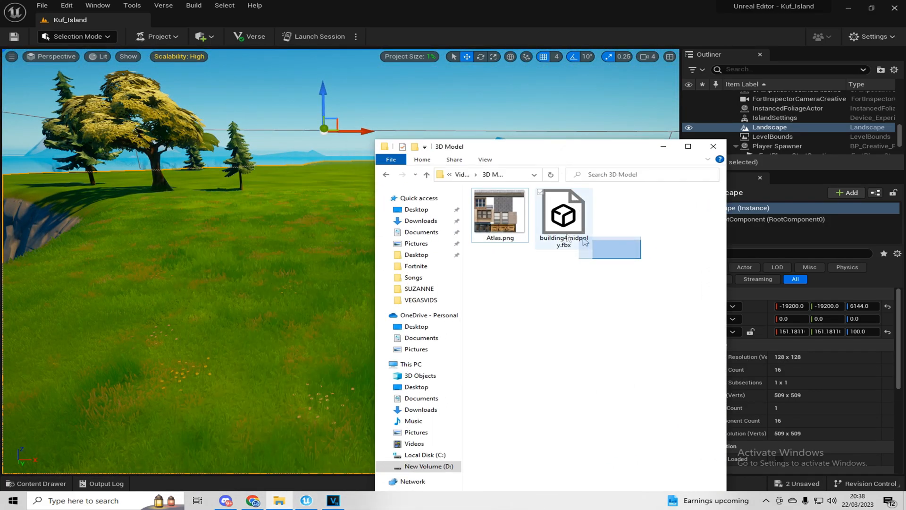
pyautogui.click(713, 146)
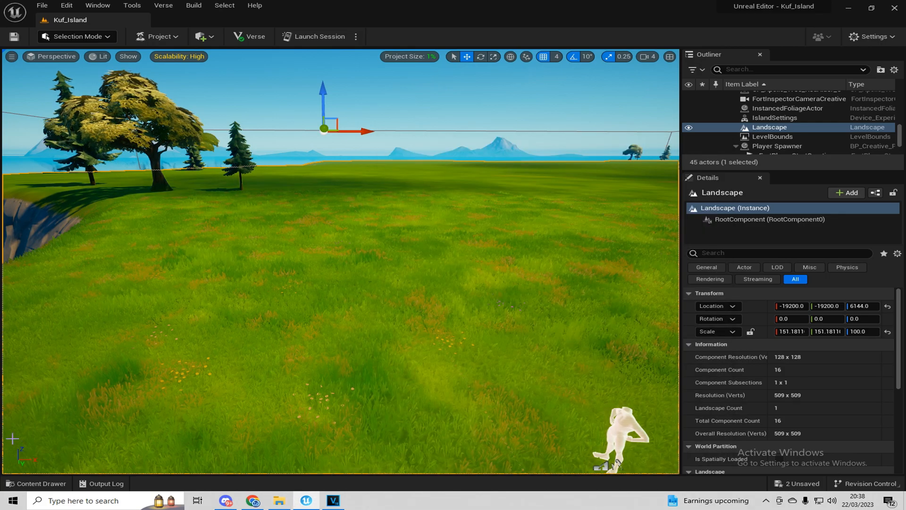
pyautogui.click(37, 483)
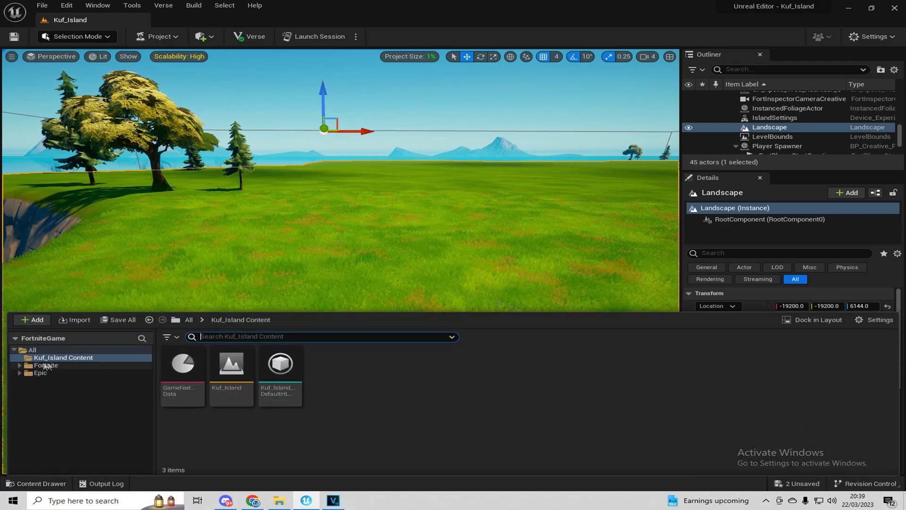
pyautogui.moveTo(64, 357)
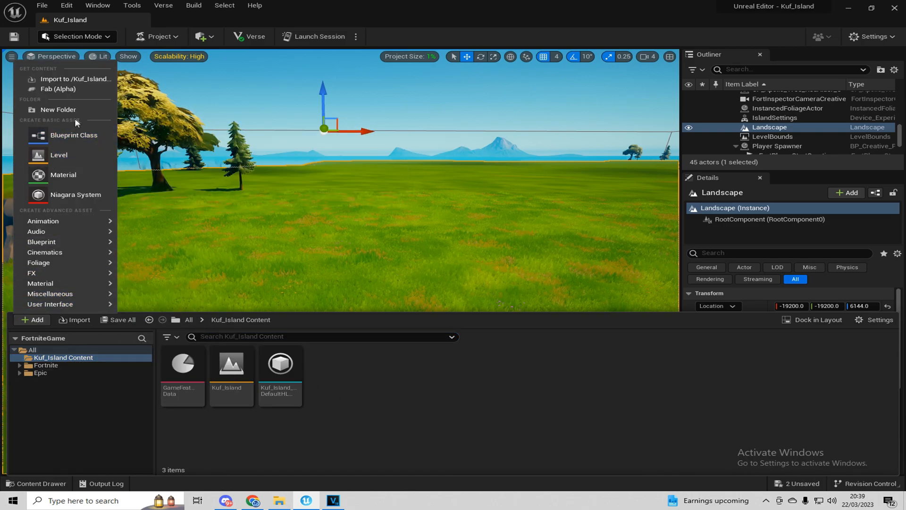
# Create a folder named 'import' in Kuf_Island Content and enter it
pyautogui.click(58, 109)
pyautogui.write('import')
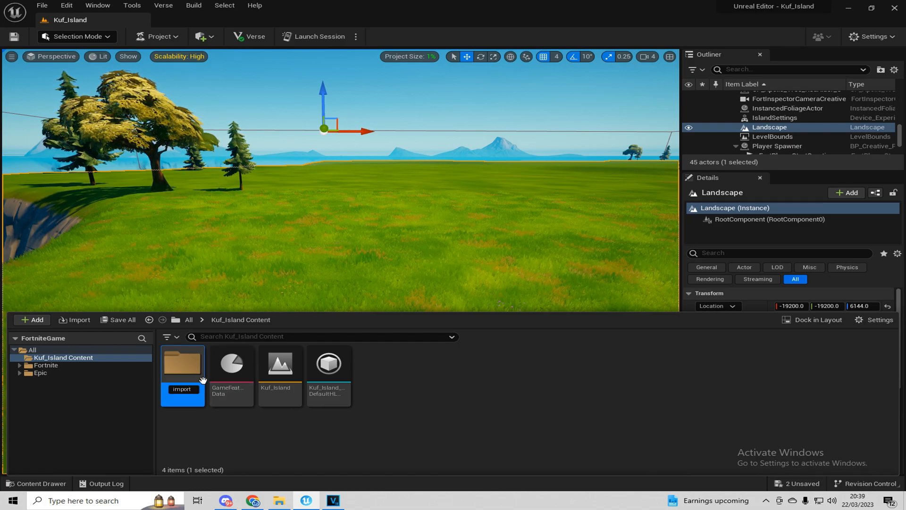
pyautogui.doubleClick(182, 363)
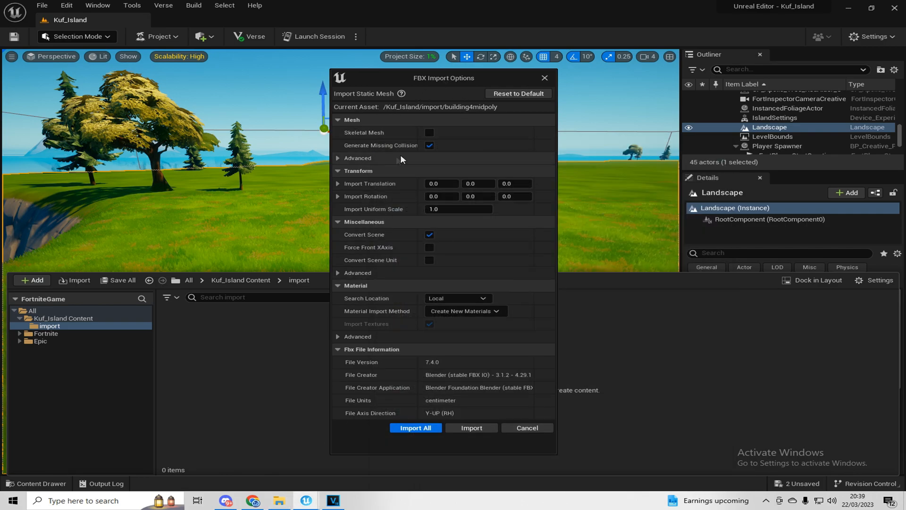
pyautogui.moveTo(430, 144)
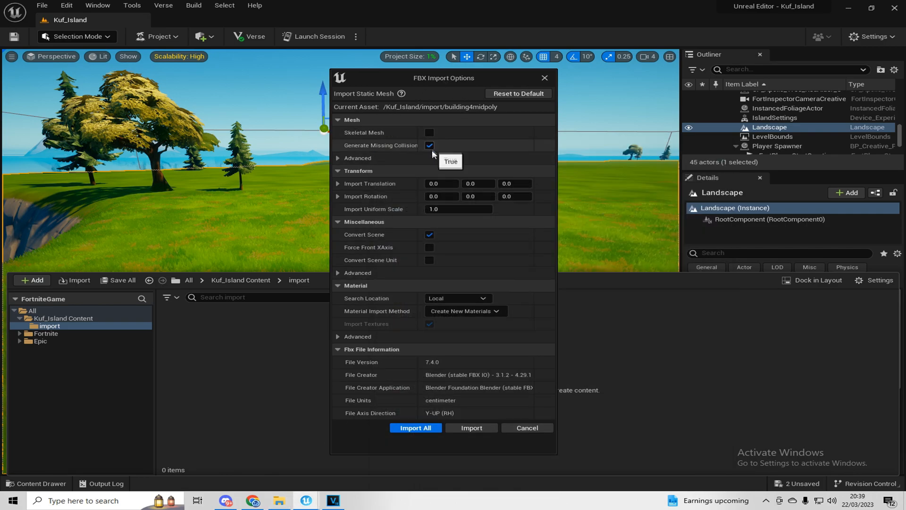
pyautogui.moveTo(425, 150)
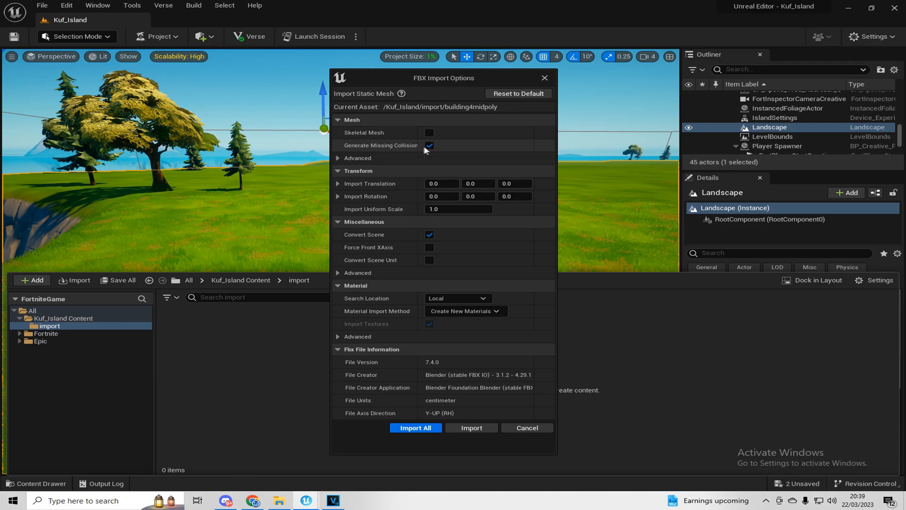
pyautogui.moveTo(499, 341)
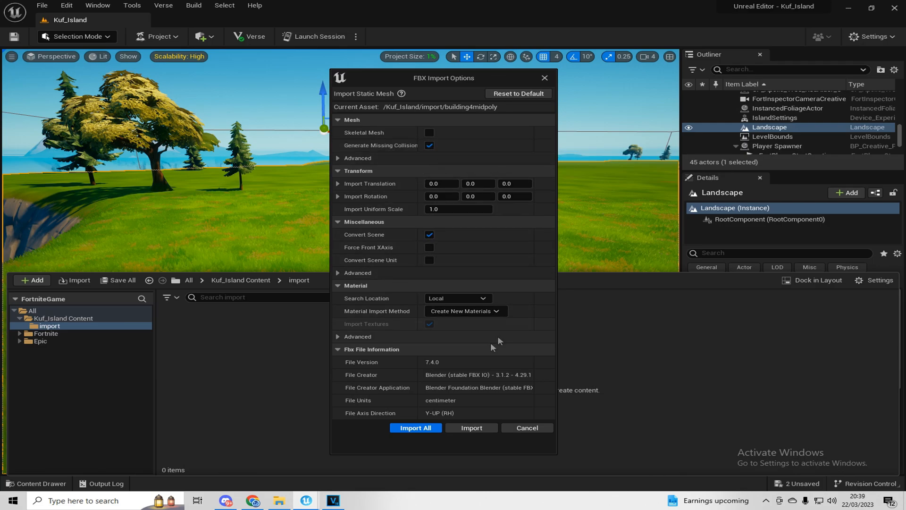
# Import building4midpoly with Generate Missing Collision and Create New Materials via Import All
pyautogui.click(415, 427)
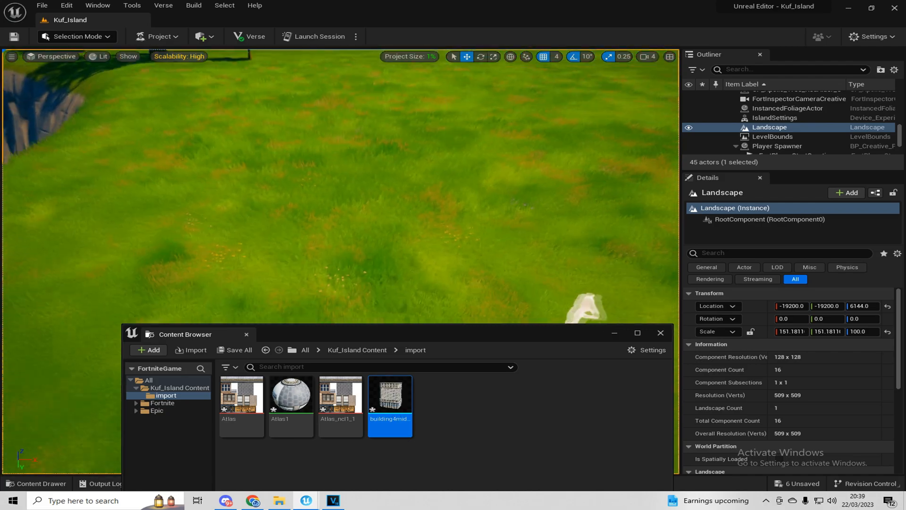
pyautogui.moveTo(390, 396)
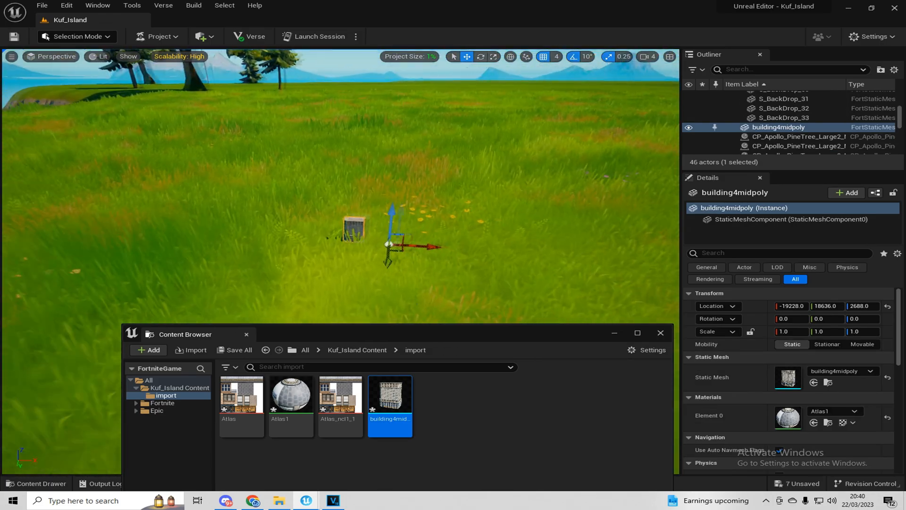
pyautogui.moveTo(291, 396)
pyautogui.write('27.5')
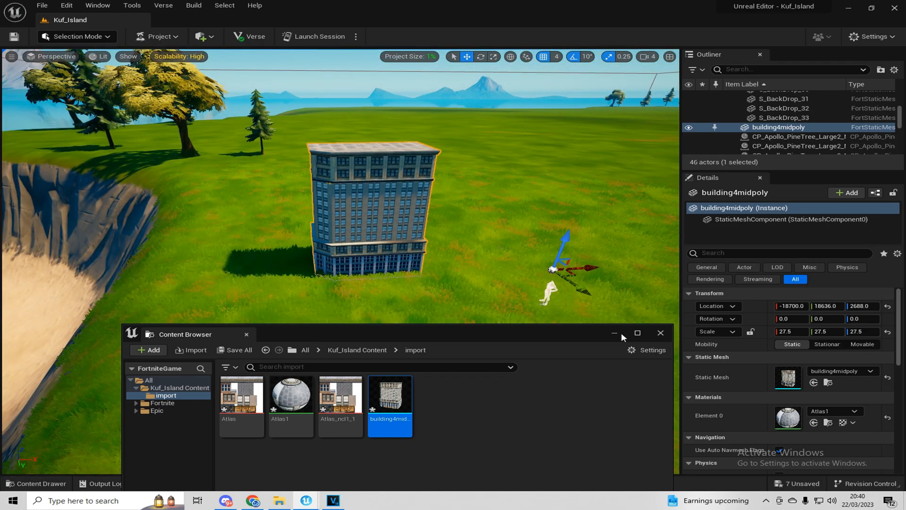
# Minimize the Content Browser and launch a live Fortnite session of the island
pyautogui.click(42, 5)
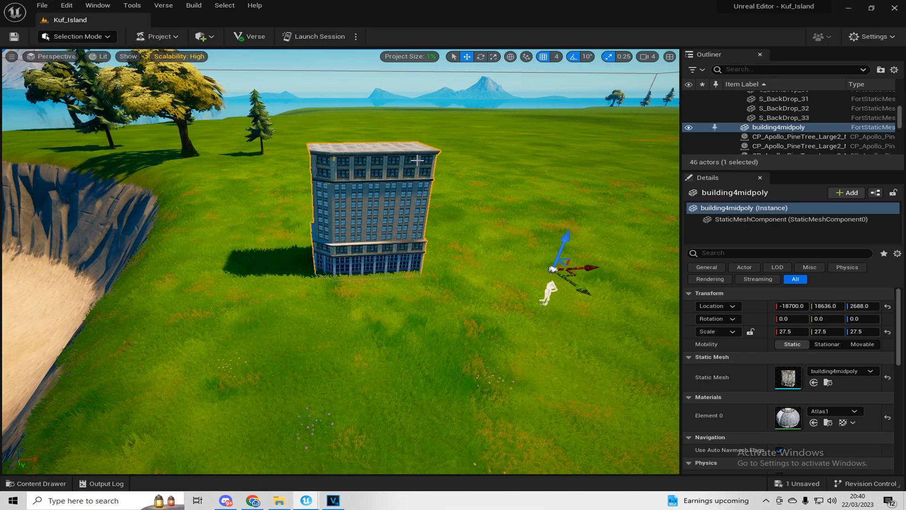
pyautogui.click(317, 37)
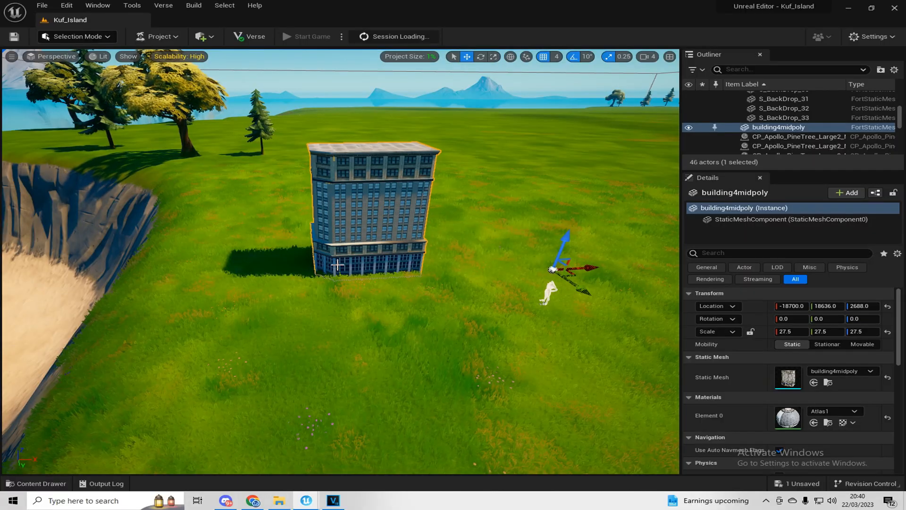
pyautogui.click(311, 36)
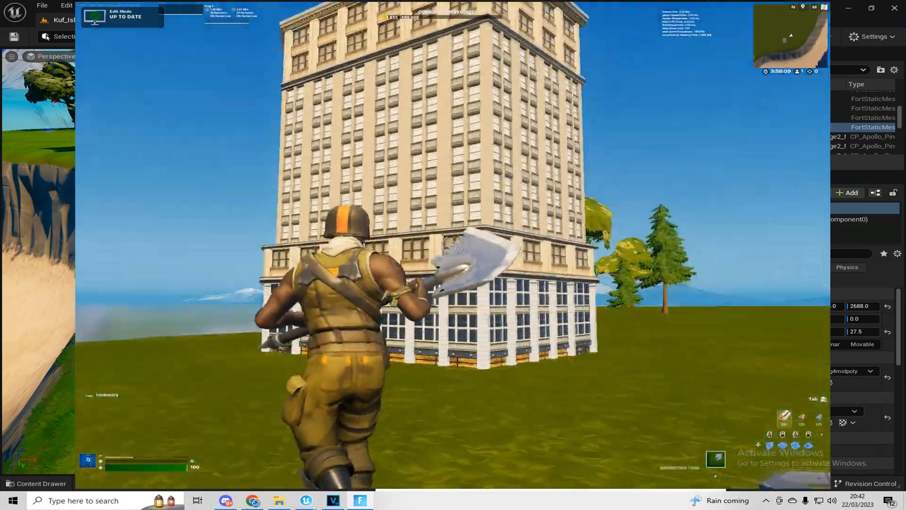